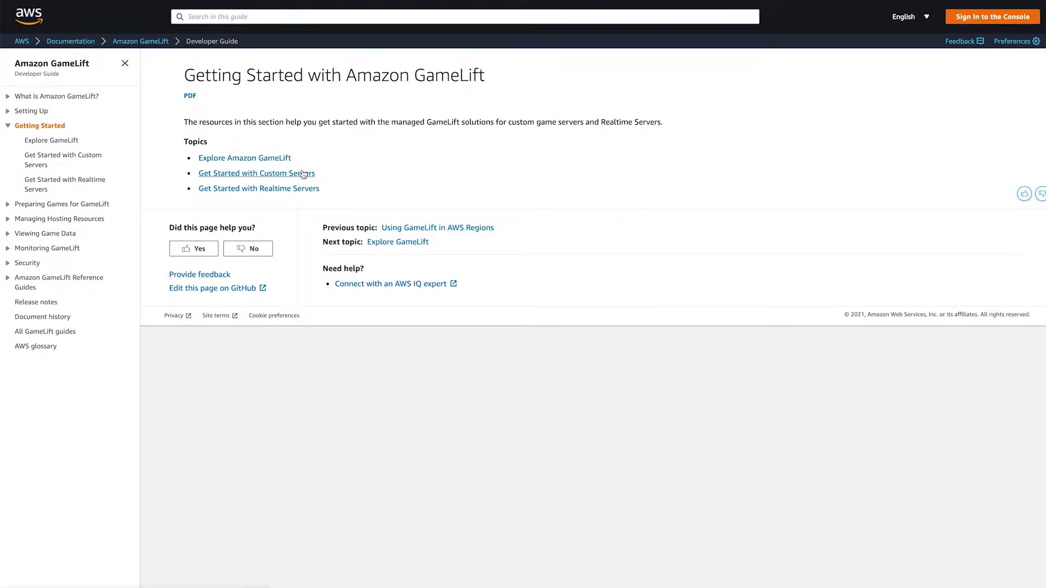
Follow 'Get Started with Custom Servers' and scroll toward the GameLift SDKs client services section
click(253, 173)
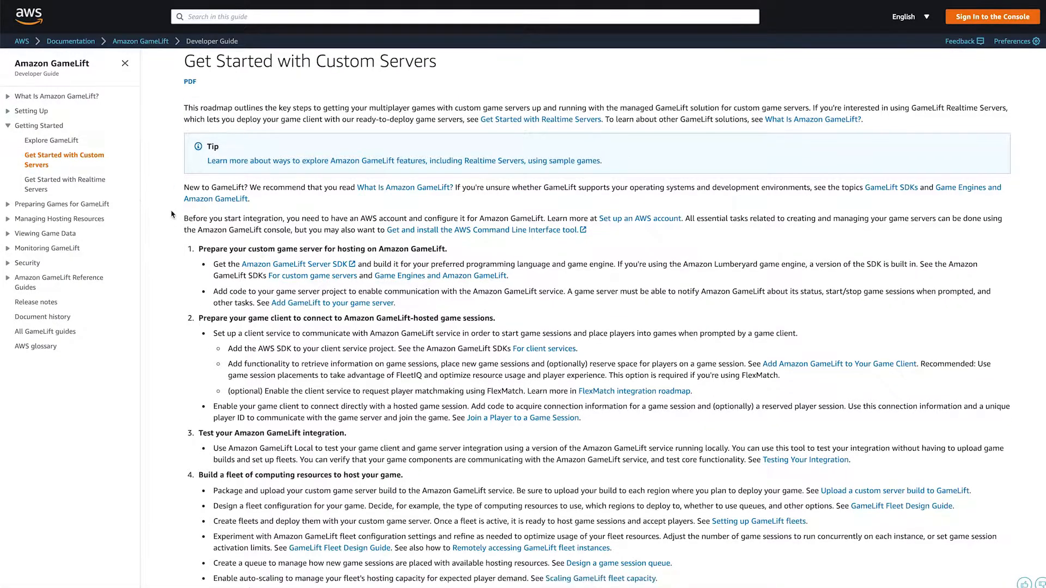
scroll(down, 3)
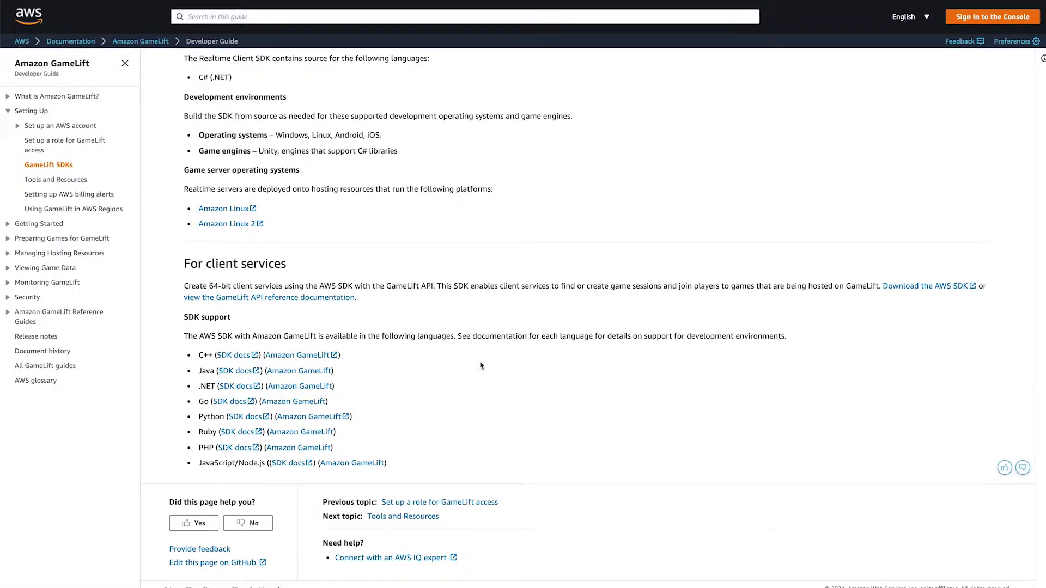
mouse_move(494, 340)
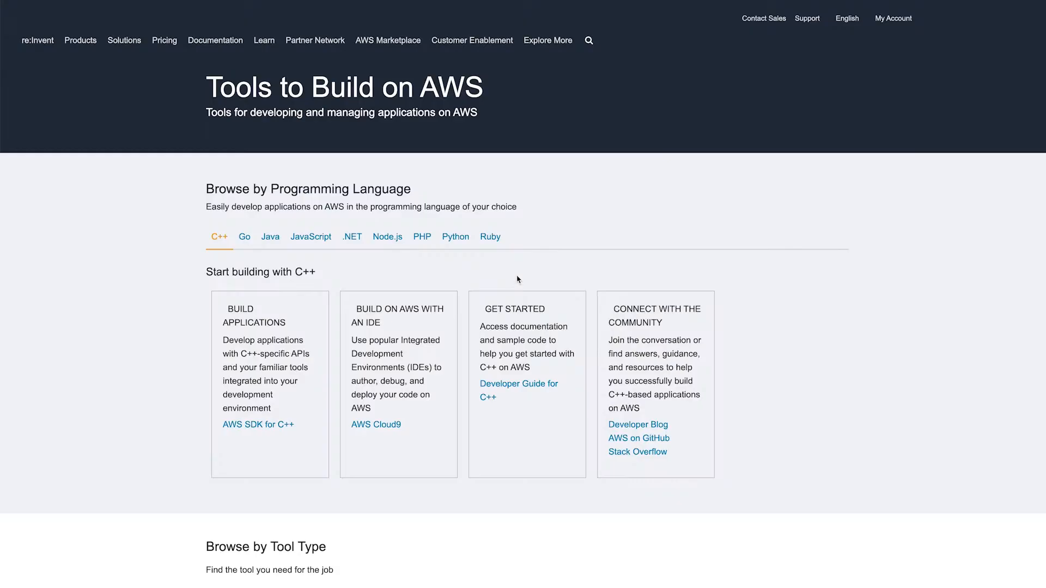
Go to the AWS SDK for .NET page and scroll down to its Guides section
click(348, 237)
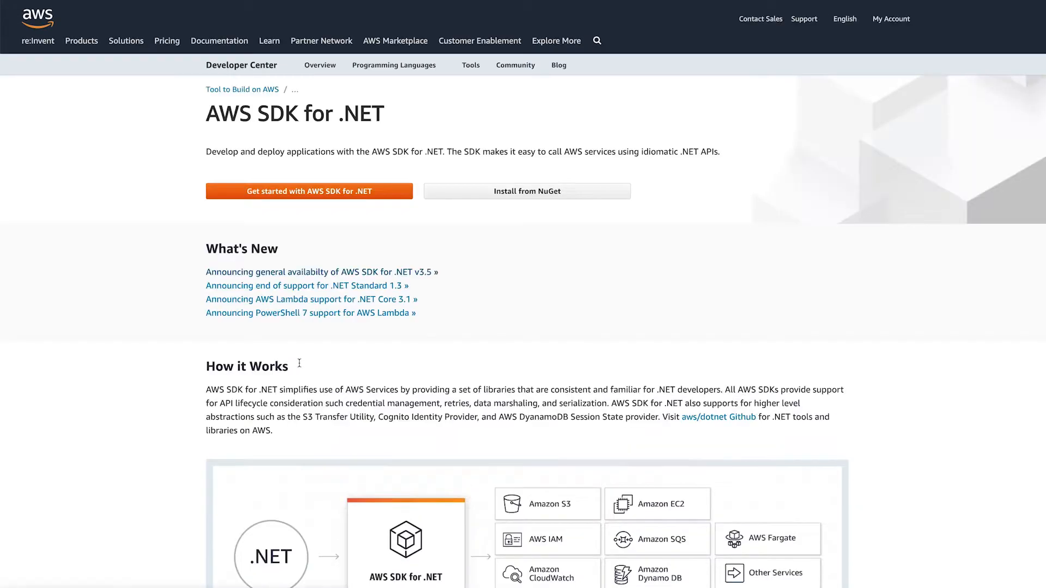
scroll(down, 3)
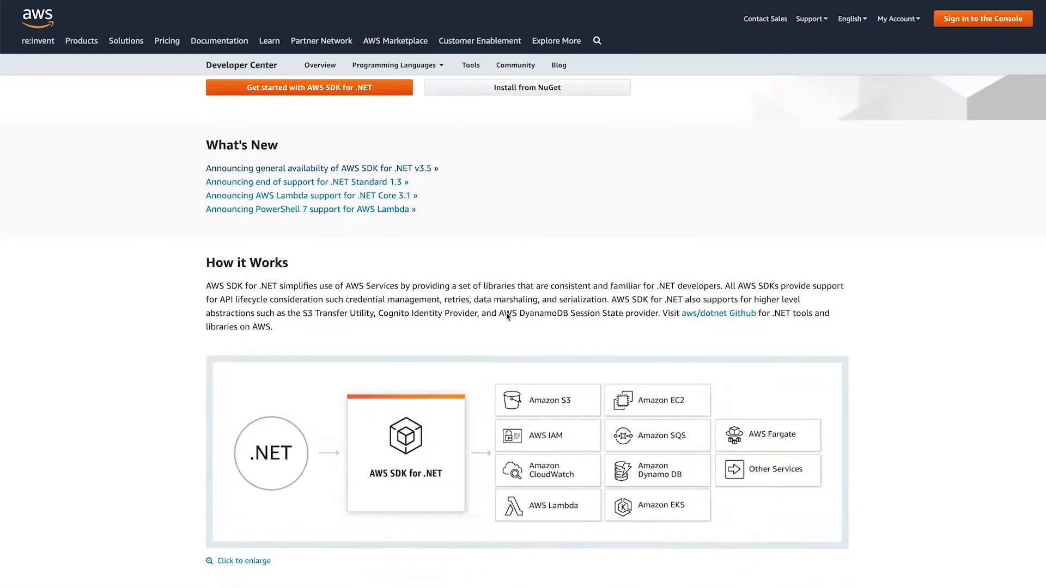
scroll(down, 3)
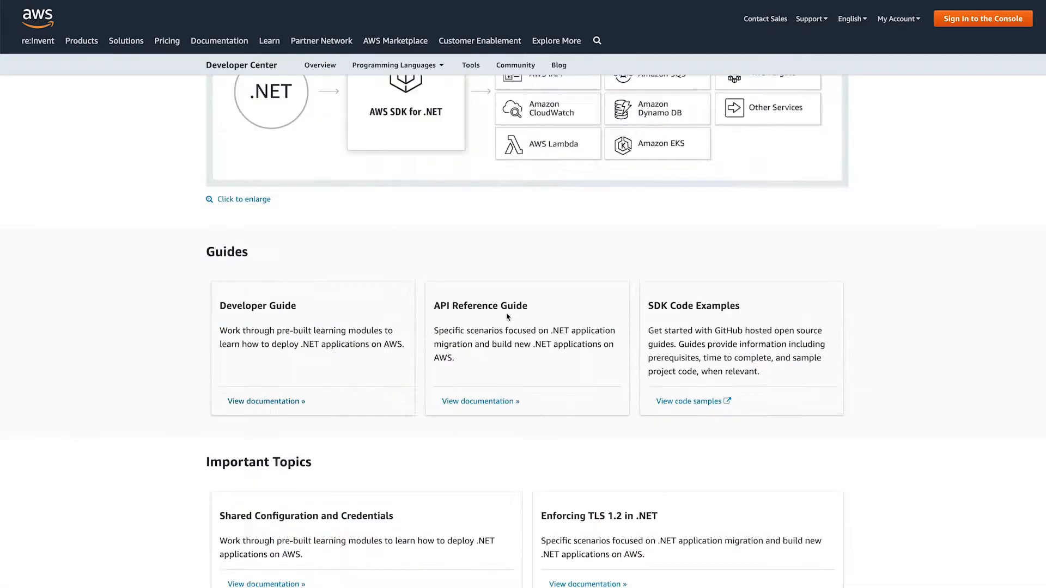
scroll(down, 3)
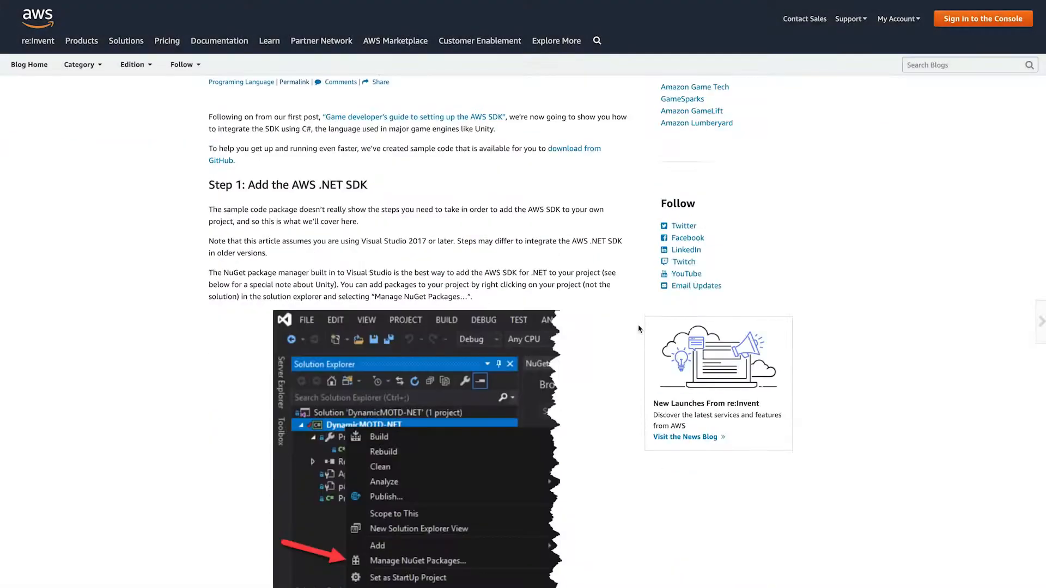
Scroll to the Unity, Xamarin and UWP note, highlight it and continue into the linked Unity article
scroll(down, 3)
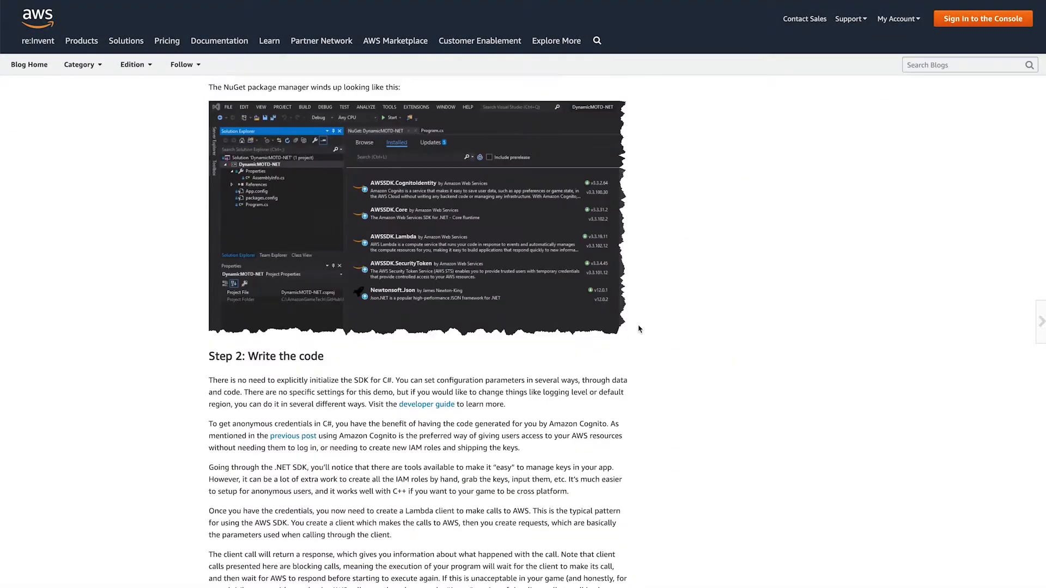
scroll(down, 3)
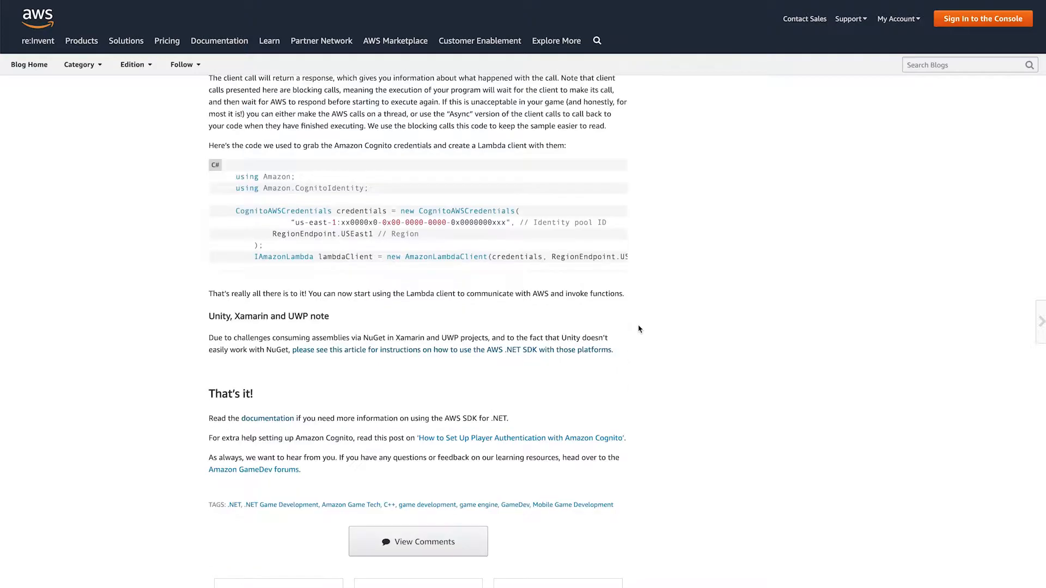
drag(208, 316, 329, 338)
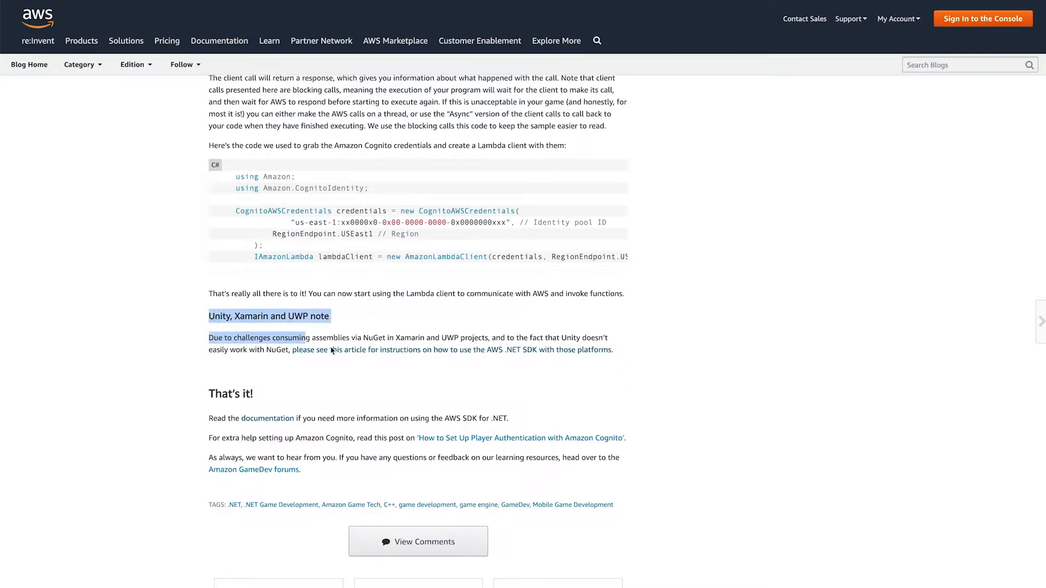
click(212, 342)
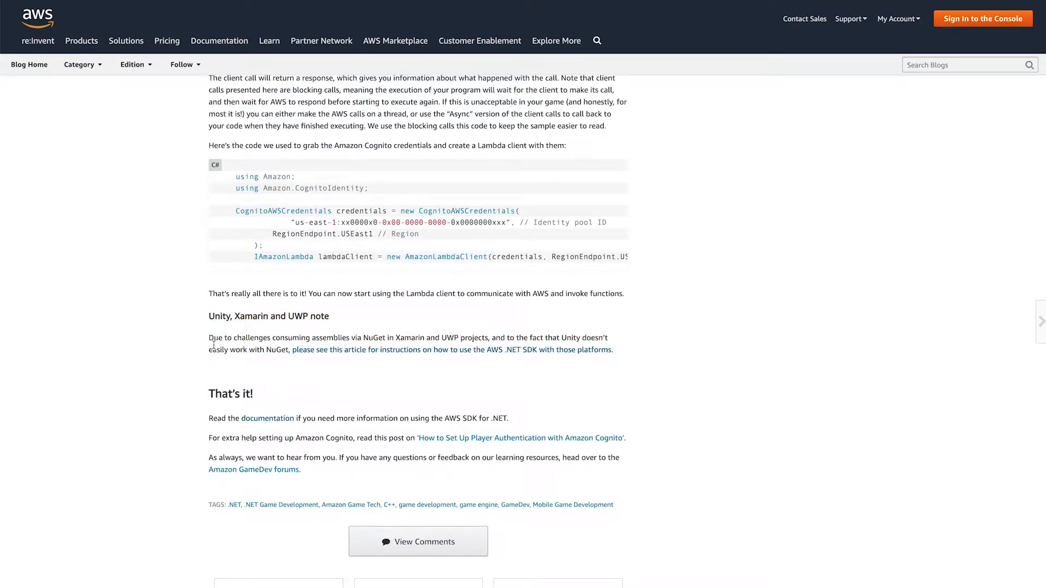
drag(209, 338, 475, 338)
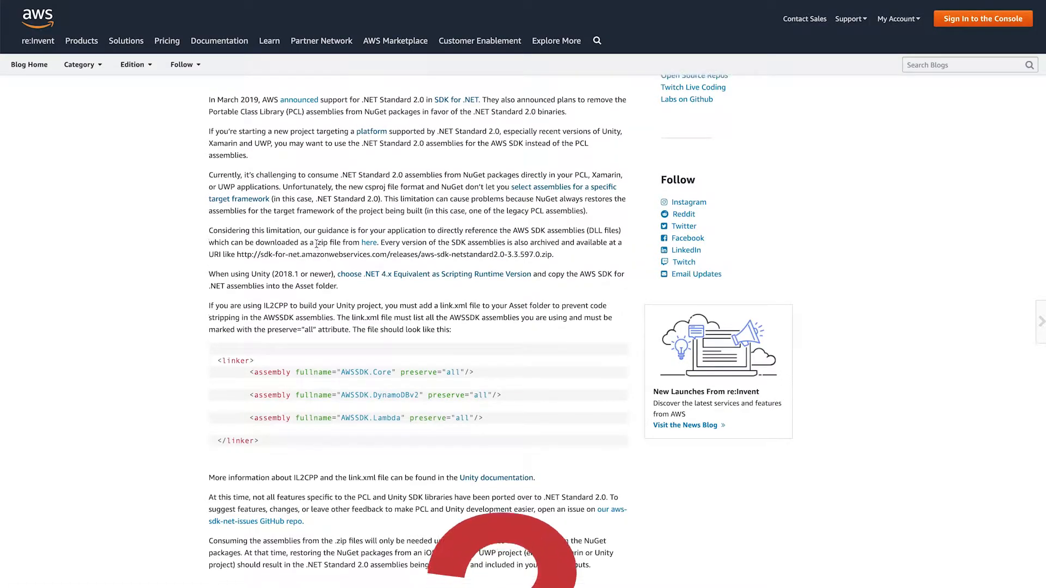
scroll(down, 3)
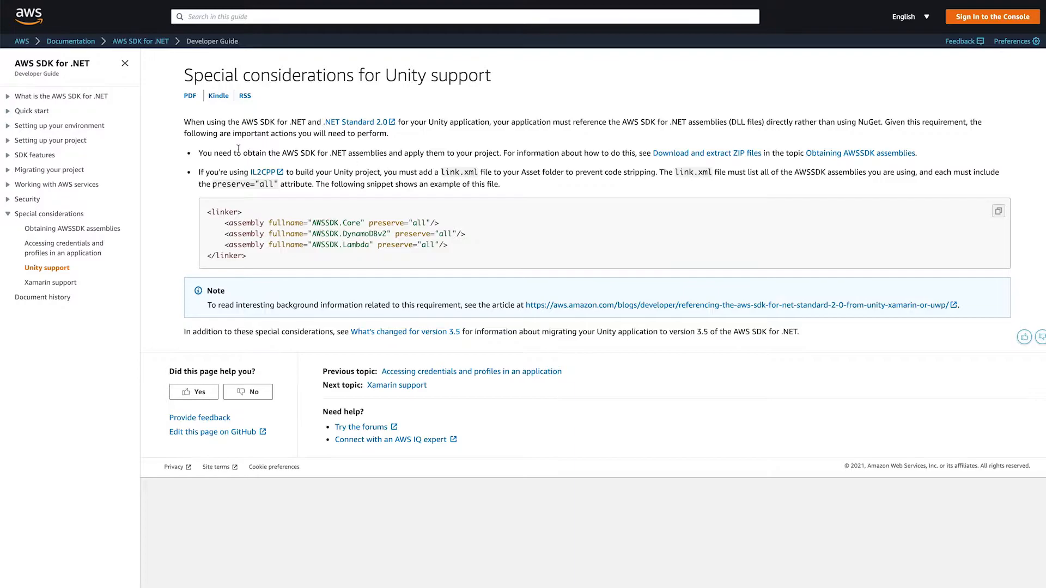
Reach 'Obtaining AWSSDK assemblies' and highlight the aws-sdk-netstandard2.0.zip download name
drag(198, 153, 386, 153)
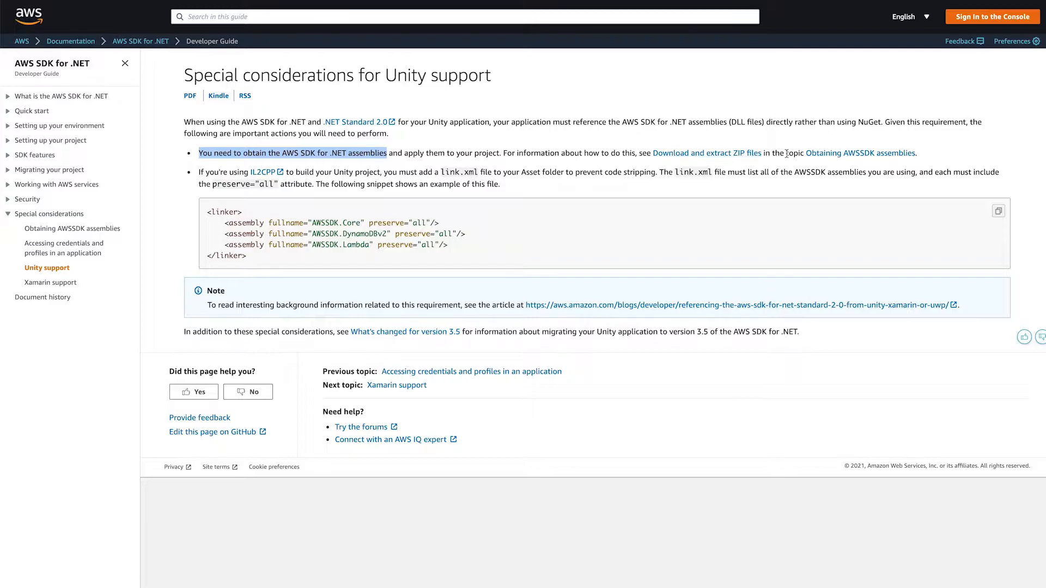
click(72, 228)
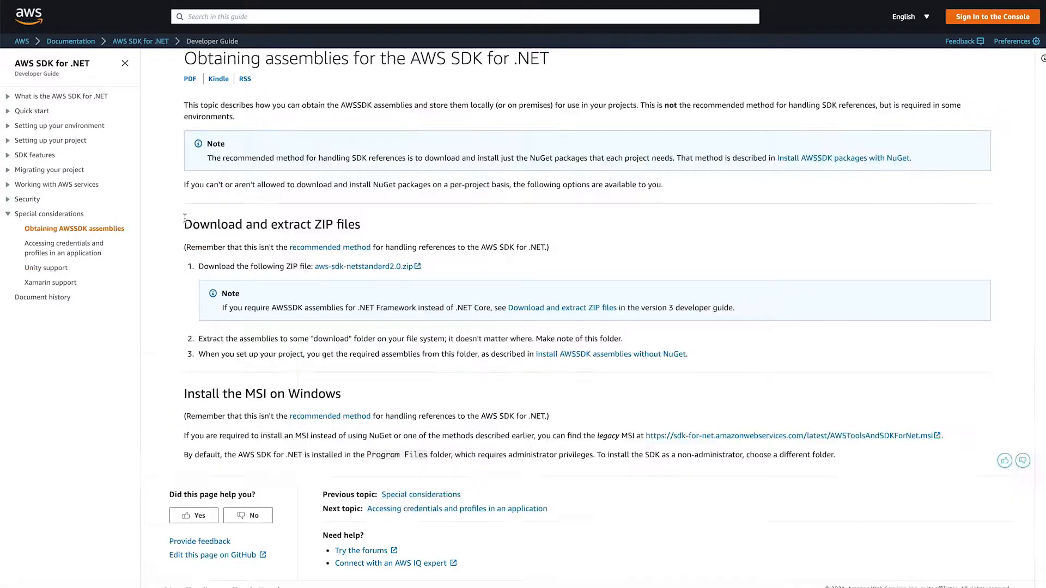
drag(221, 307, 284, 307)
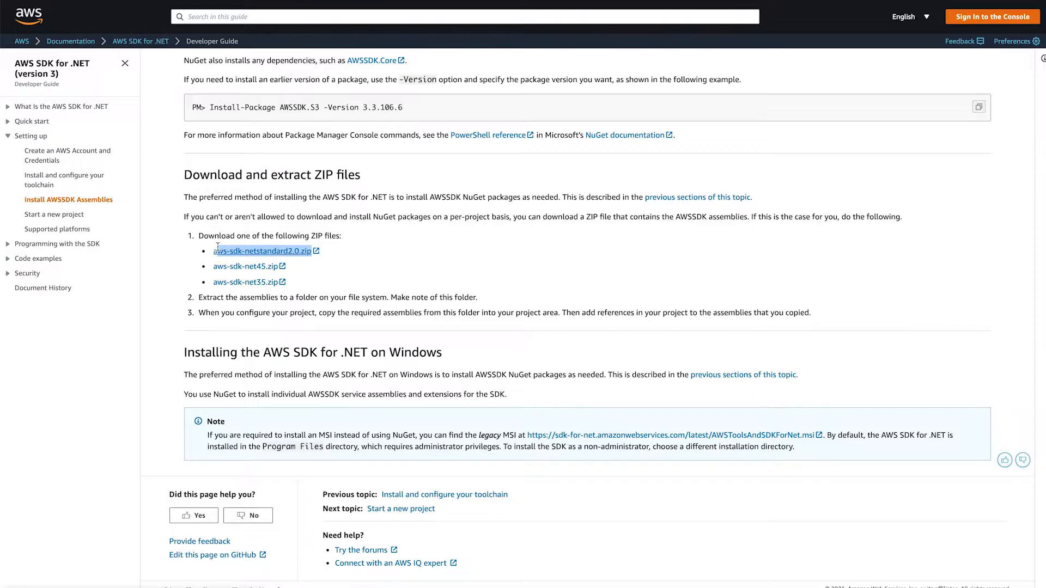
double_click(261, 251)
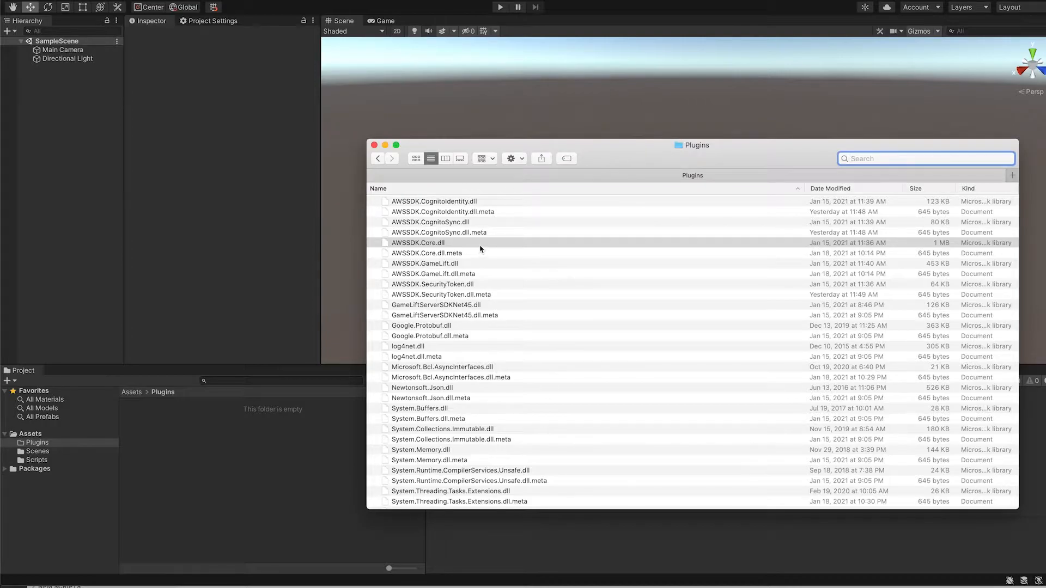
Select AWSSDK.Core.dll in Plugins and expand the AWSSDK.GameLift.dll load error in the Console
click(425, 262)
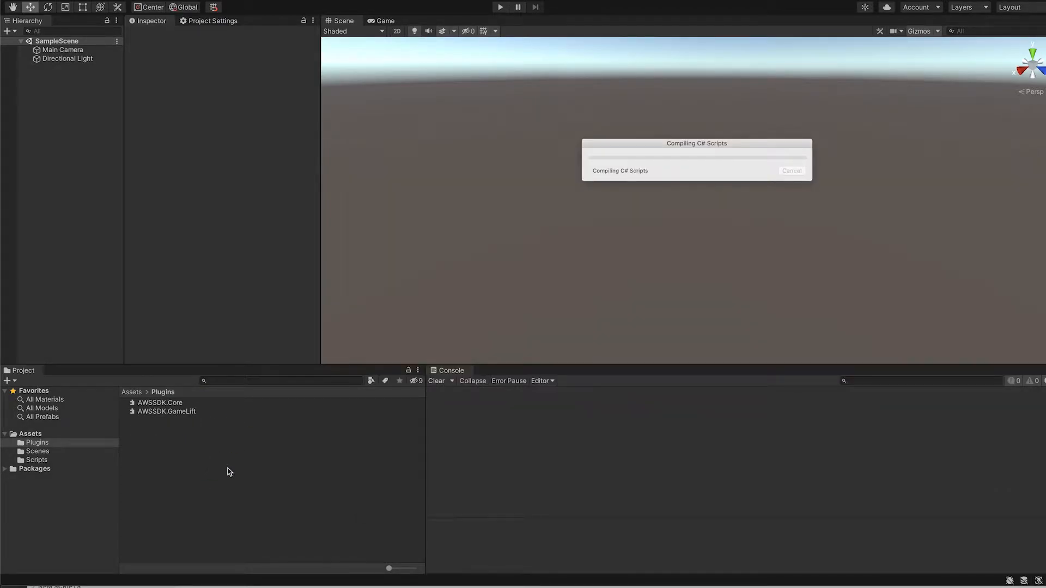
mouse_move(263, 471)
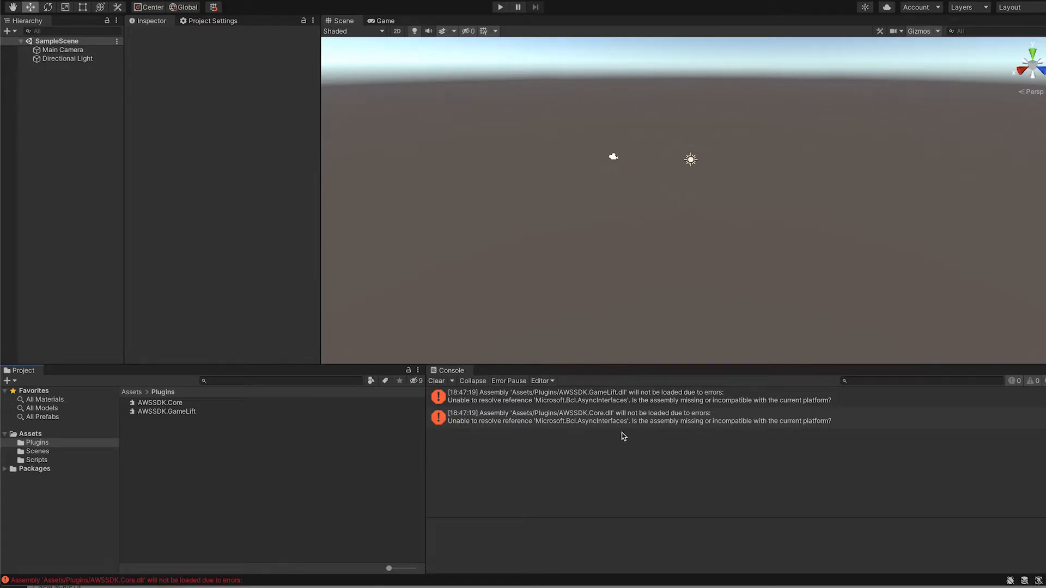
click(610, 396)
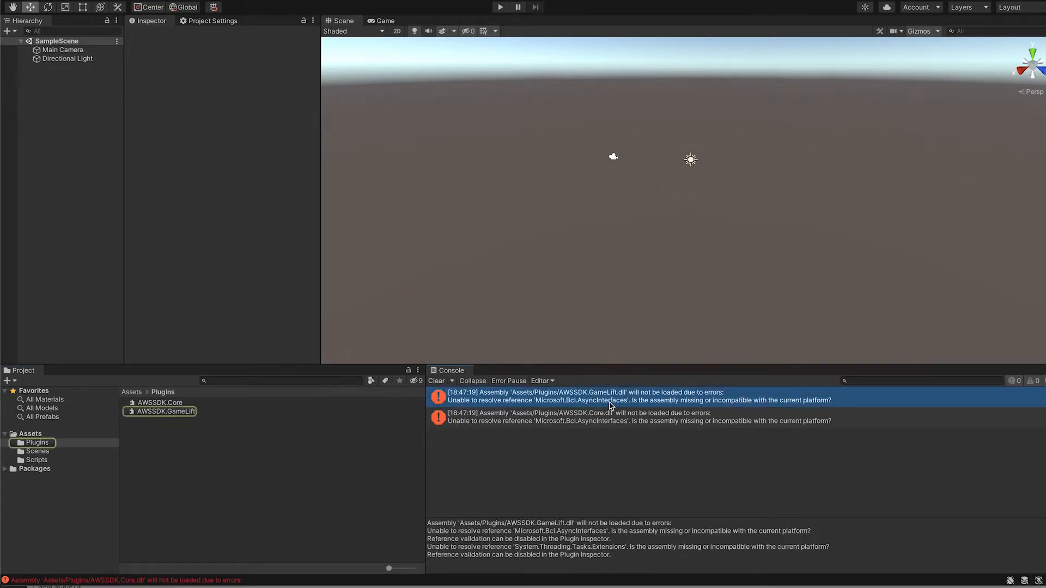
mouse_move(601, 505)
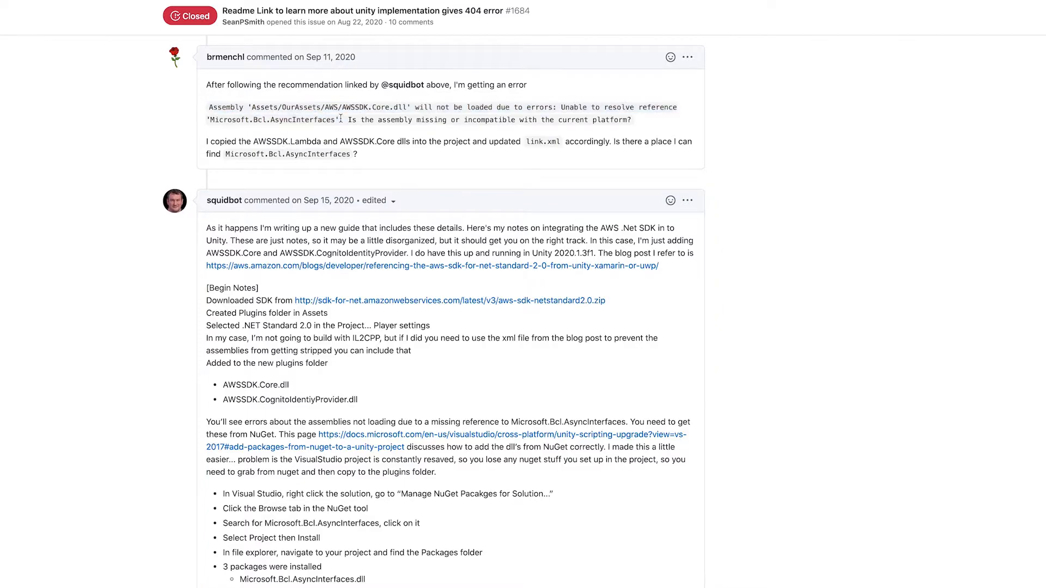
scroll(down, 3)
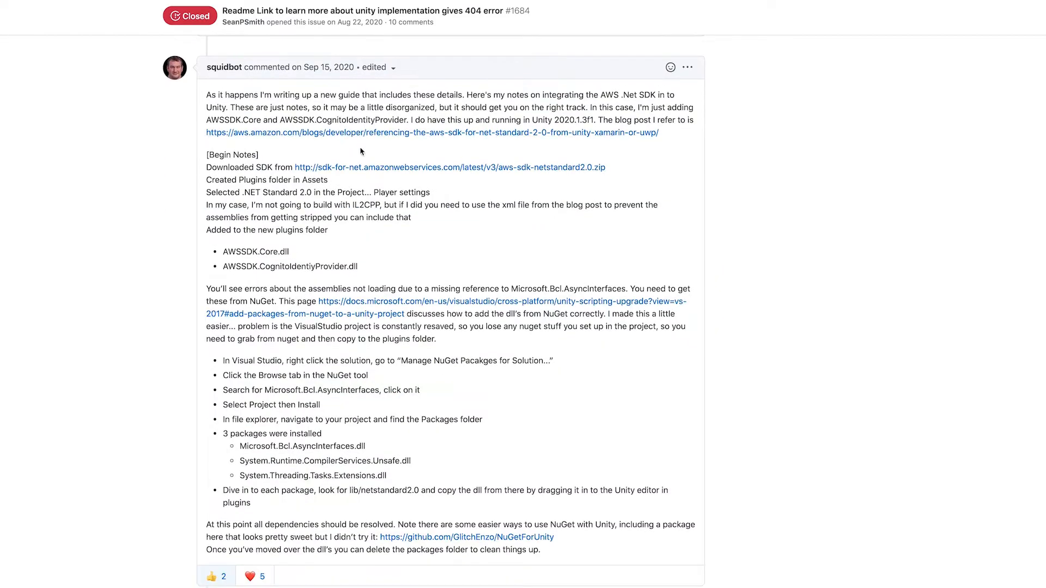
scroll(down, 3)
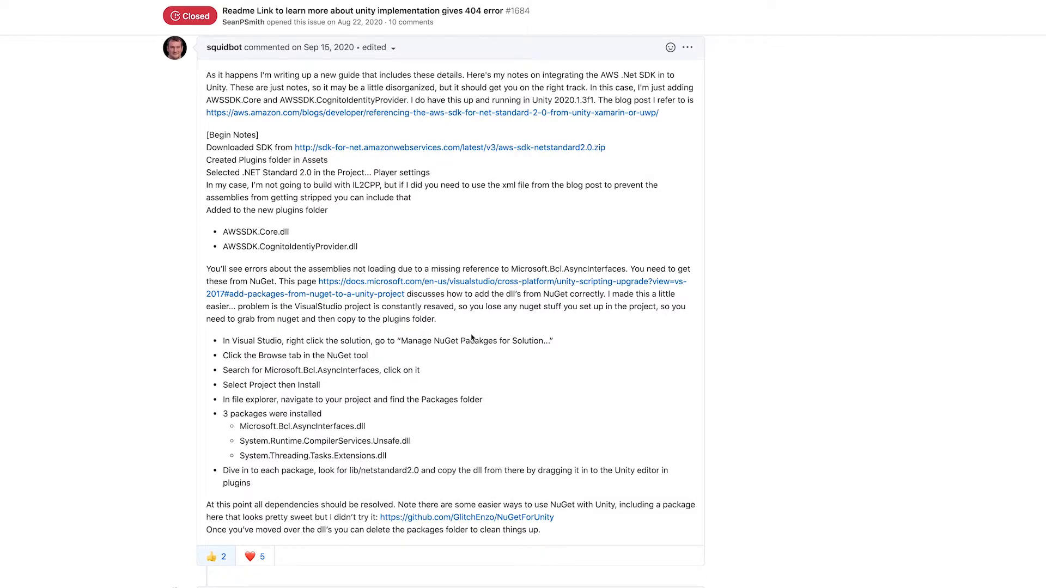
drag(222, 340, 252, 370)
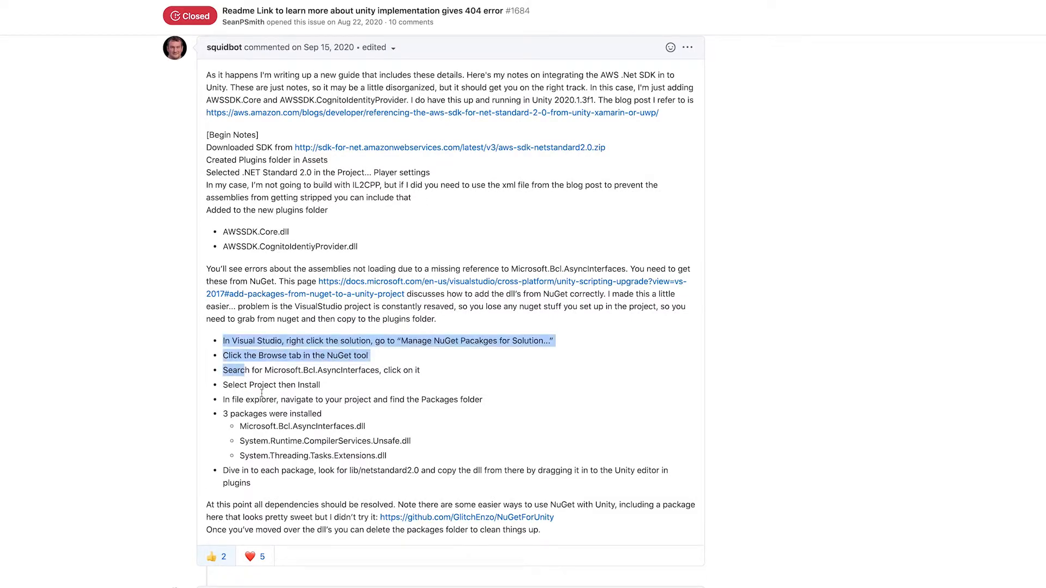
drag(222, 355, 396, 491)
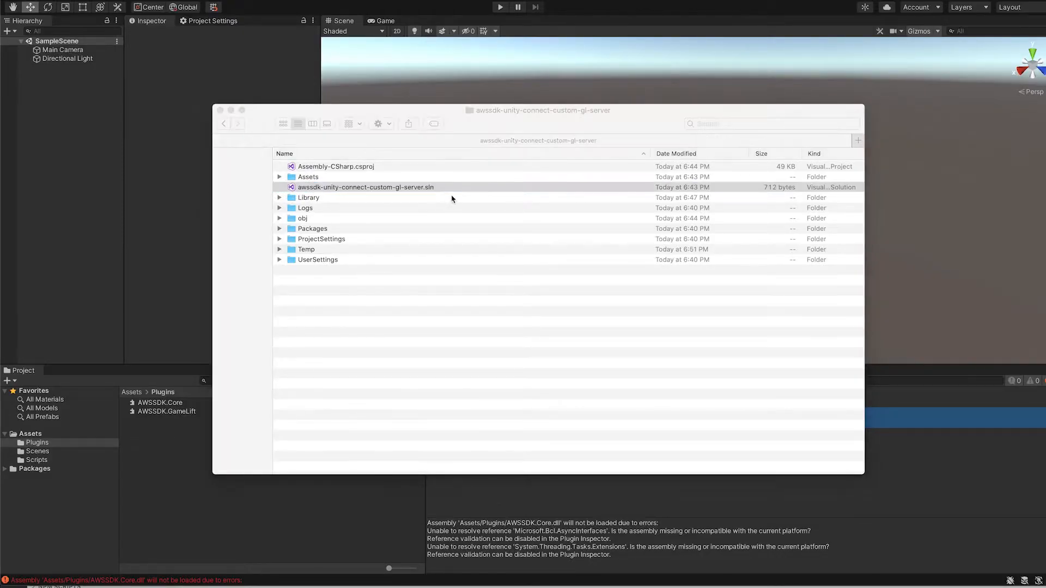
Launch the project's .sln in Visual Studio and bring up Manage NuGet Packages
double_click(365, 187)
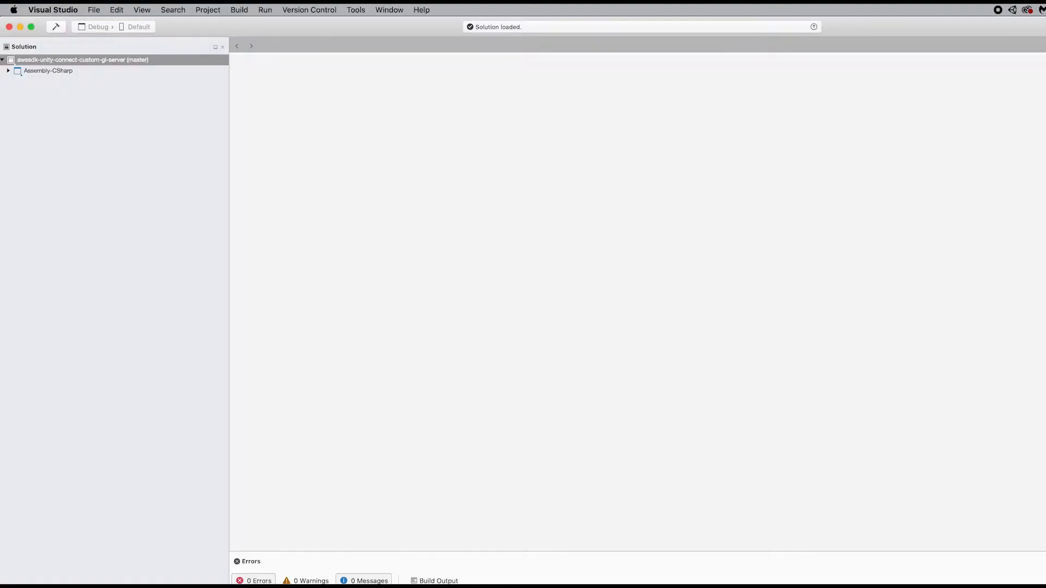
click(207, 9)
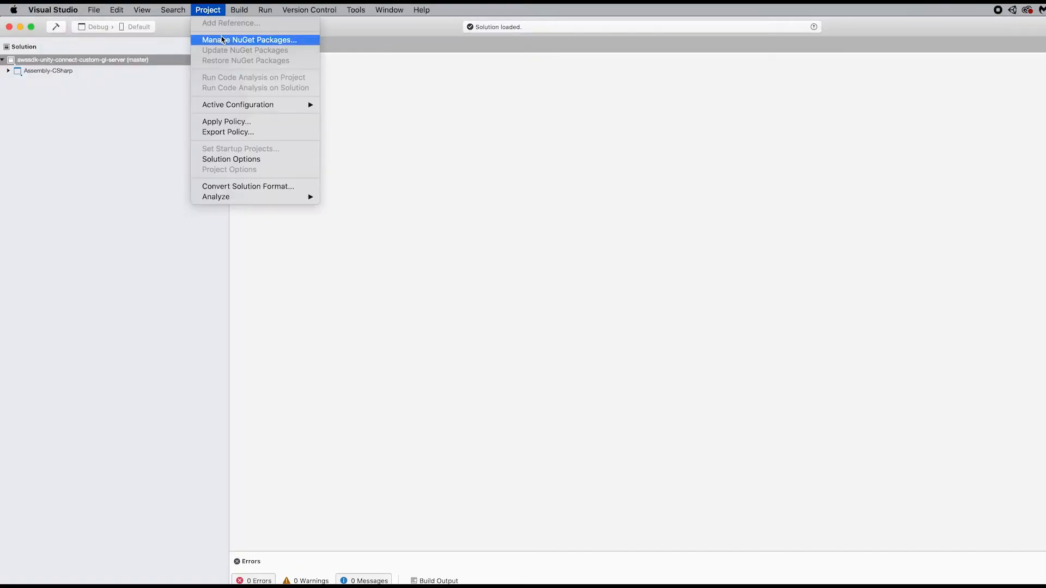
click(251, 39)
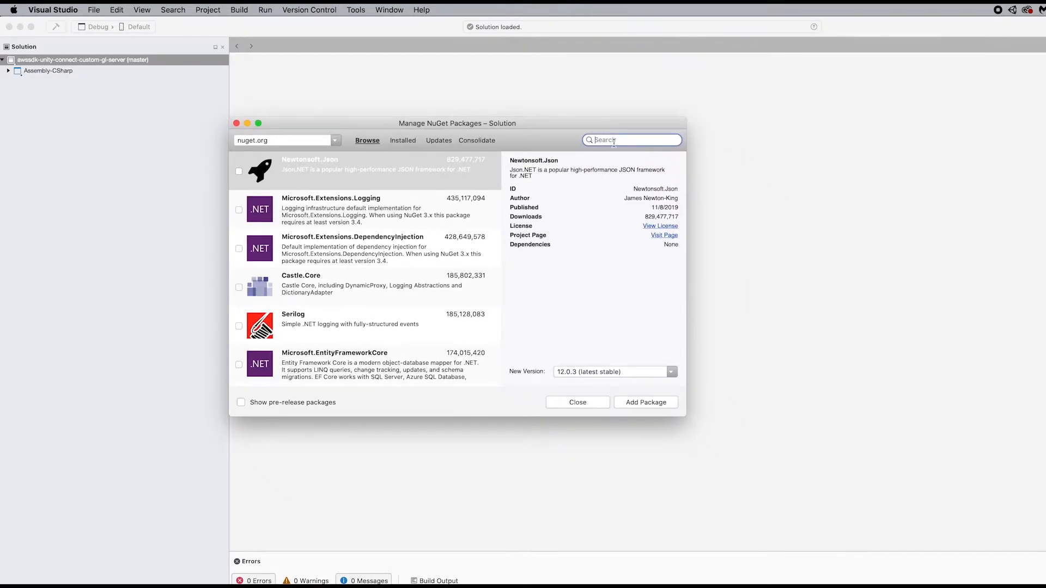
Search Microsoft.Bcl.AsyncInterfaces and add the package to Assembly-CSharp
text(soft.Bcl.AsyncInterfaces)
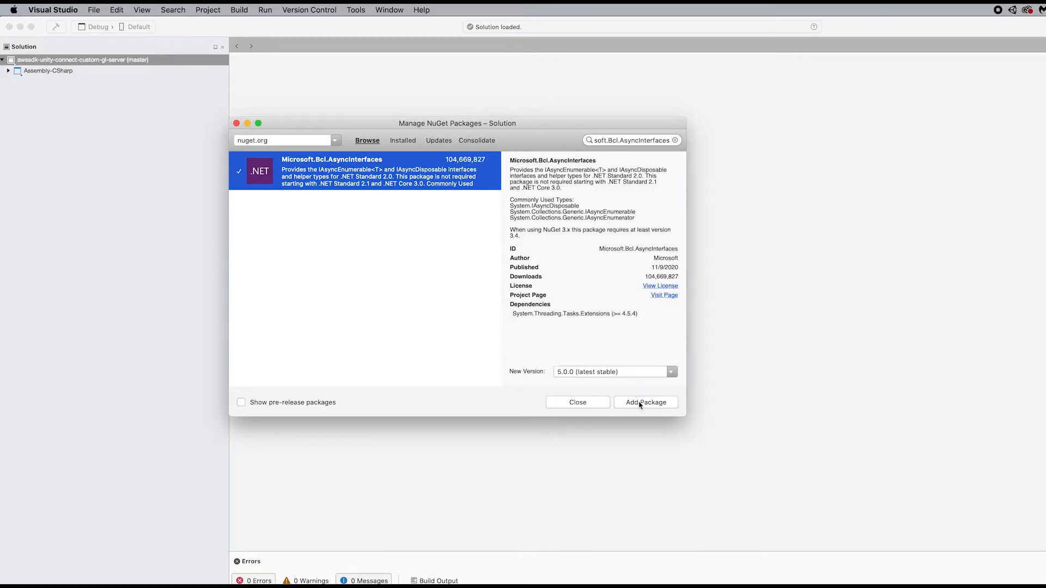
click(645, 402)
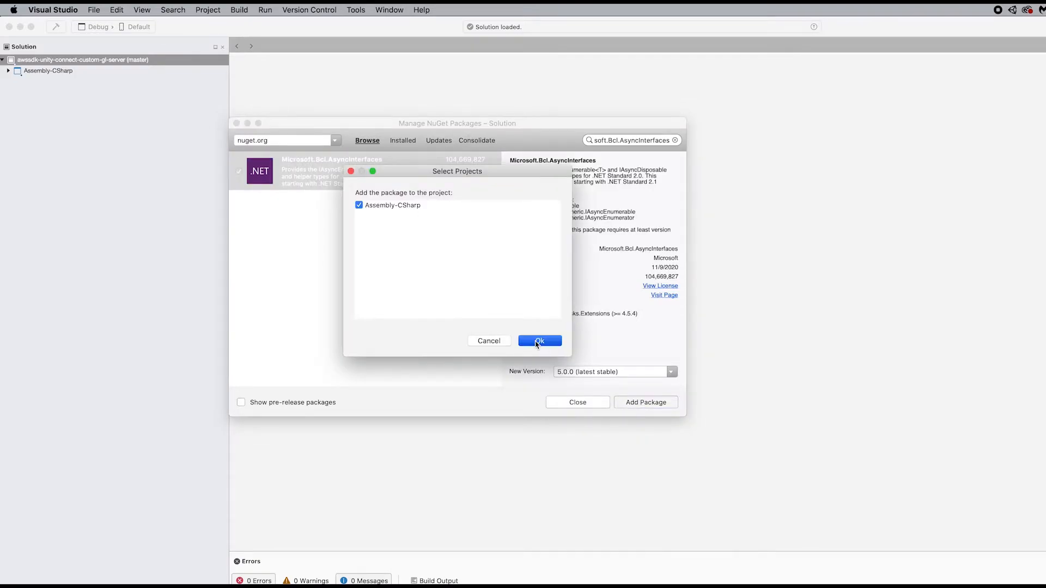
click(540, 340)
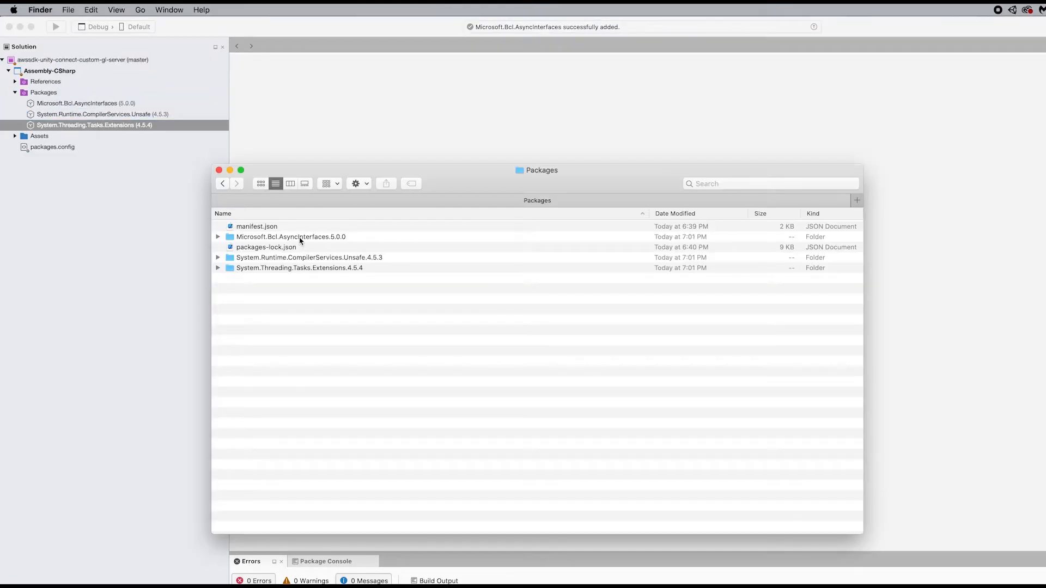
Enter the Microsoft.Bcl.AsyncInterfaces.5.0.0 package folder and look inside its lib folder
double_click(290, 236)
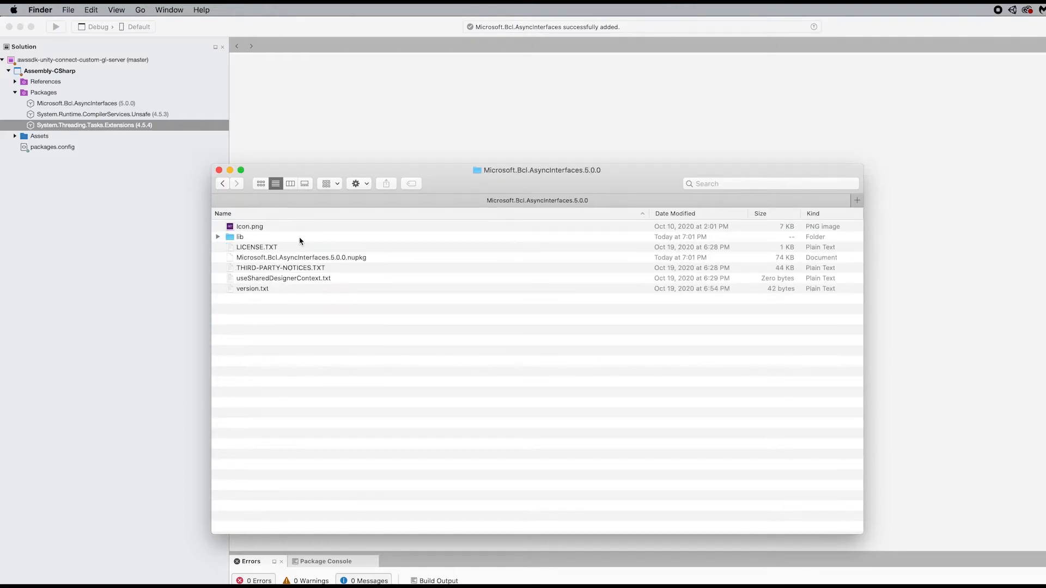
click(218, 237)
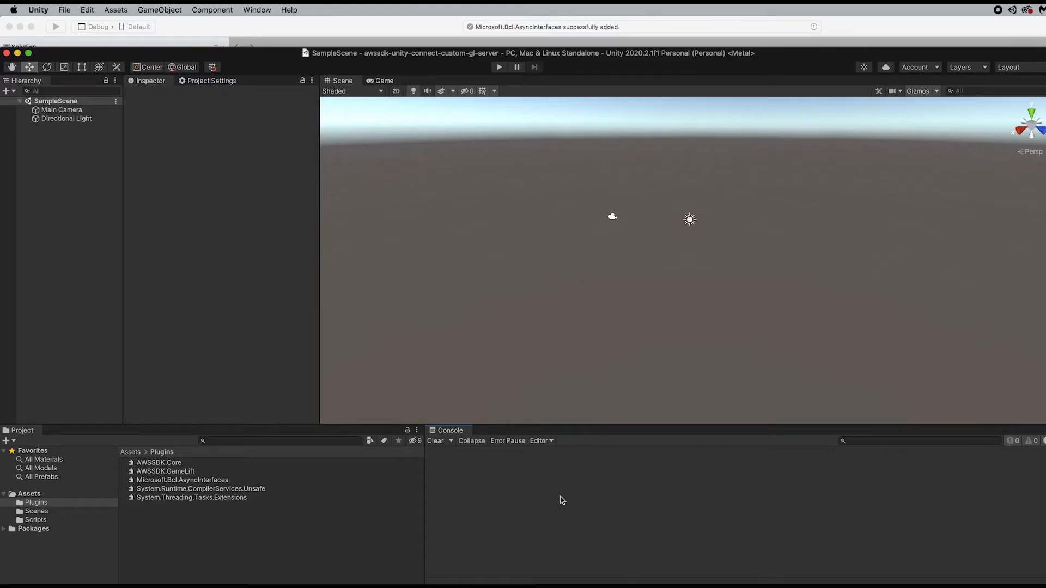
mouse_move(500, 74)
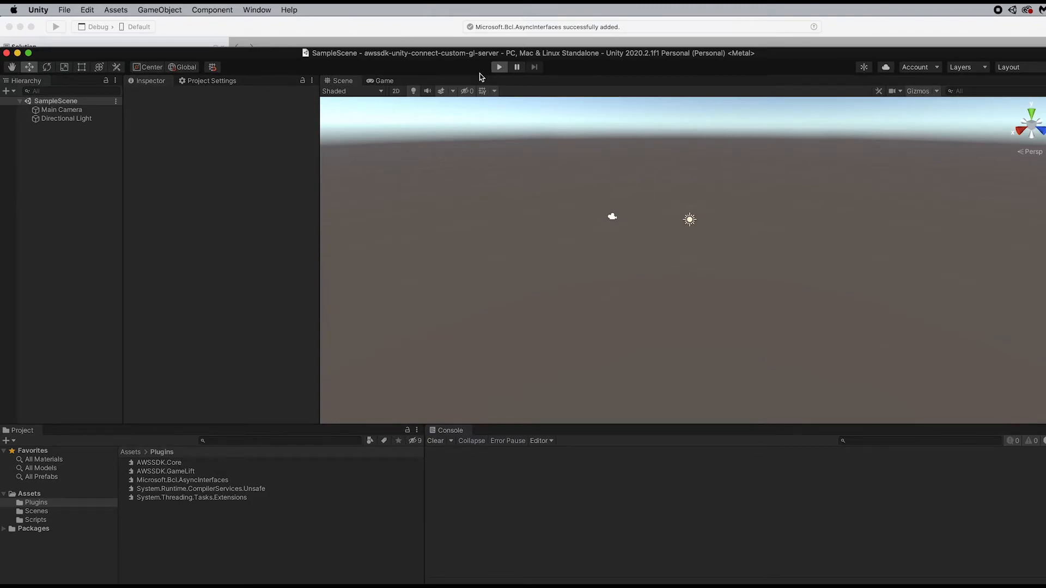
Confirm the three dependency DLLs sit in Assets/Plugins with the Console free of errors
click(384, 80)
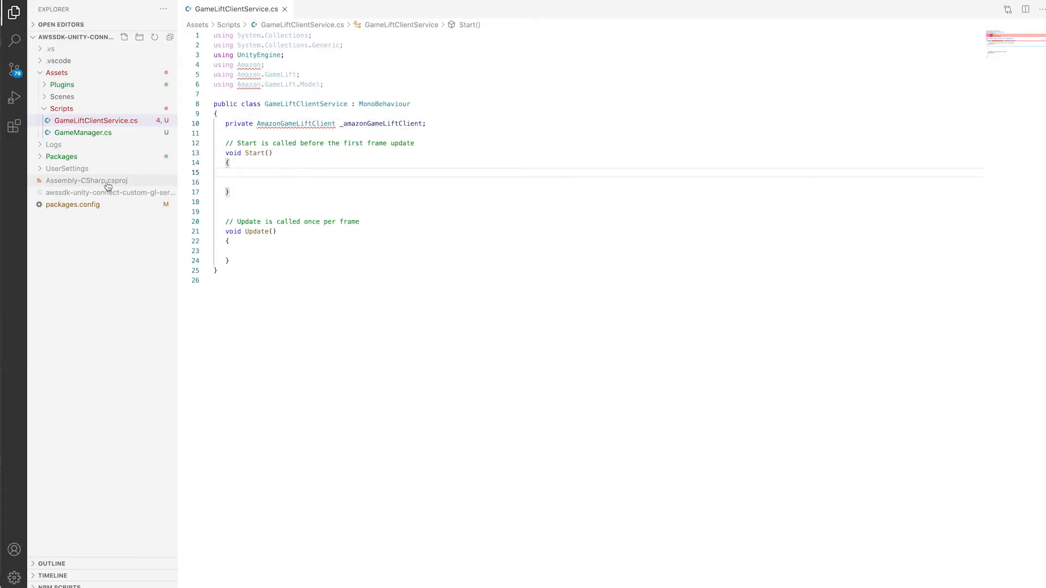
Add AWSSDK.Core and AWSSDK.GameLift Reference entries with HintPaths in Assembly-CSharp.csproj and recheck GameLiftClientService.cs
click(85, 181)
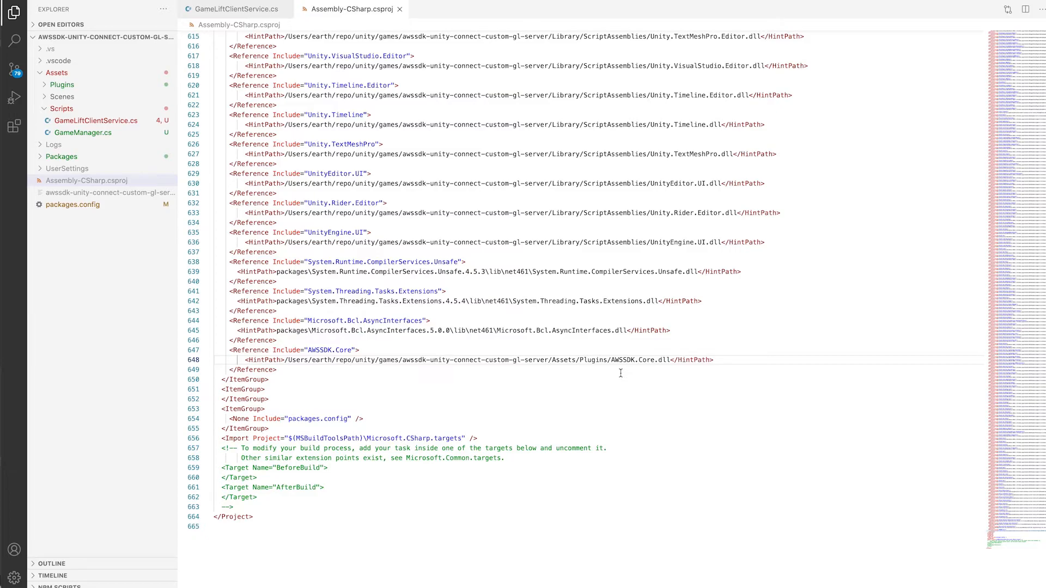
click(233, 9)
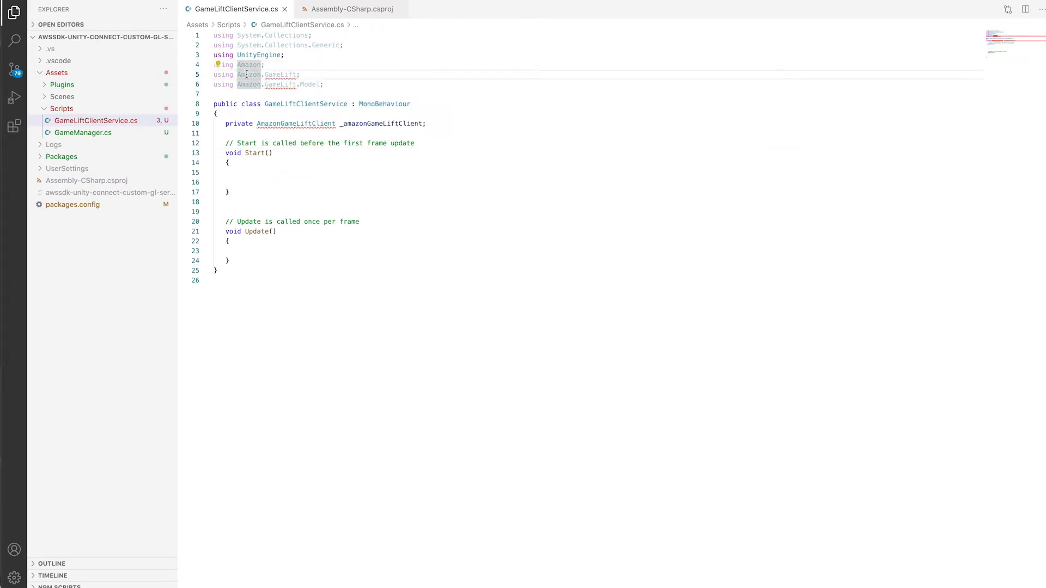
click(356, 9)
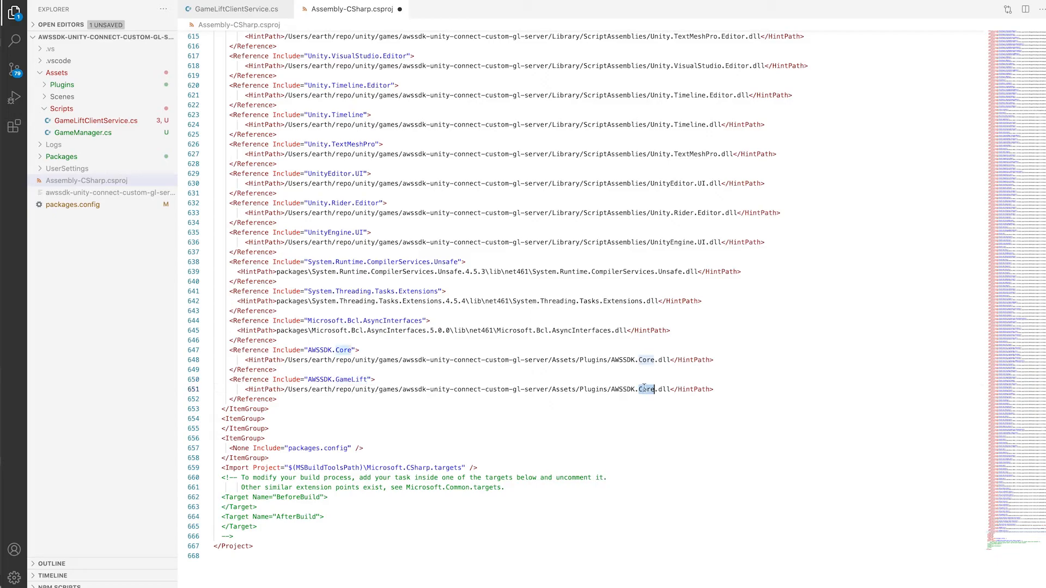
click(233, 10)
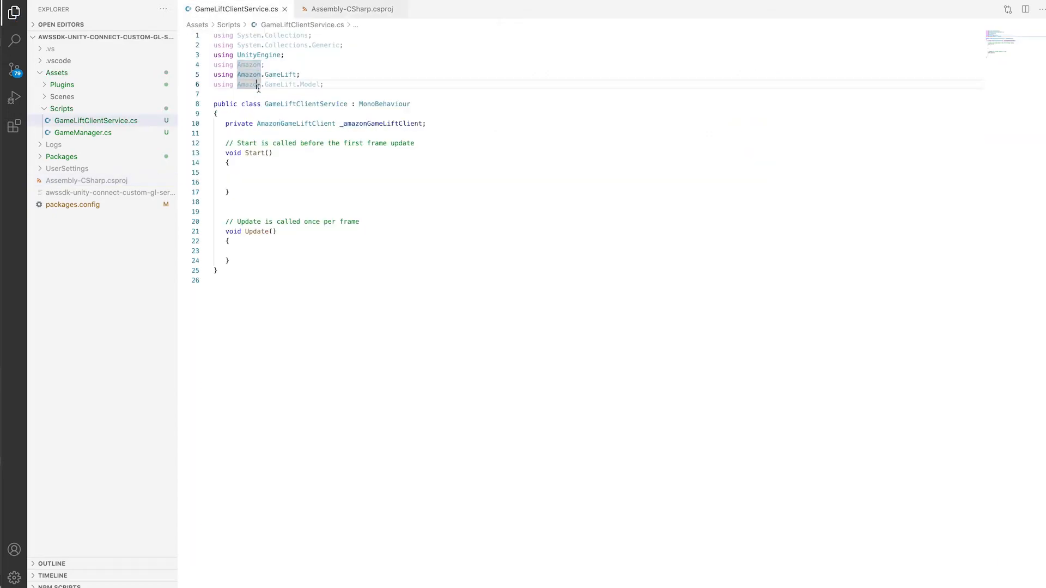